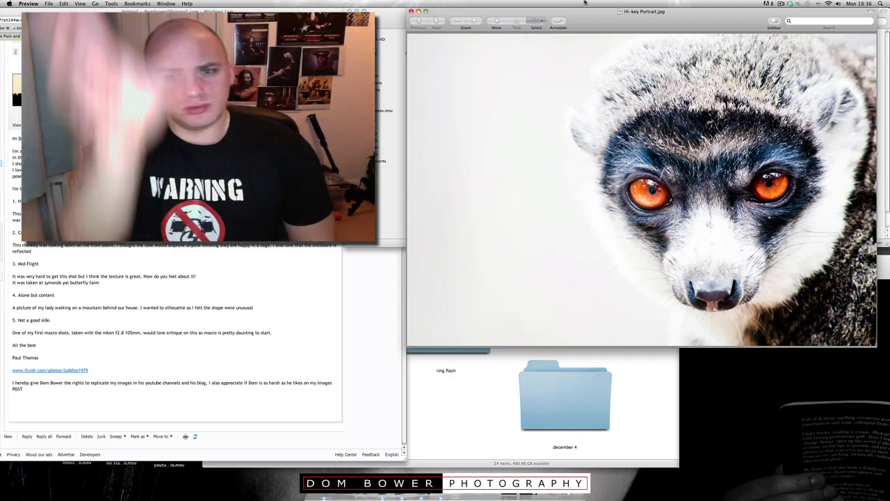
- Close the lemur portrait and bring up Captivity.jpg, the monkey close-up, in Preview
{"action": "left_click", "coordinate": [437, 25]}
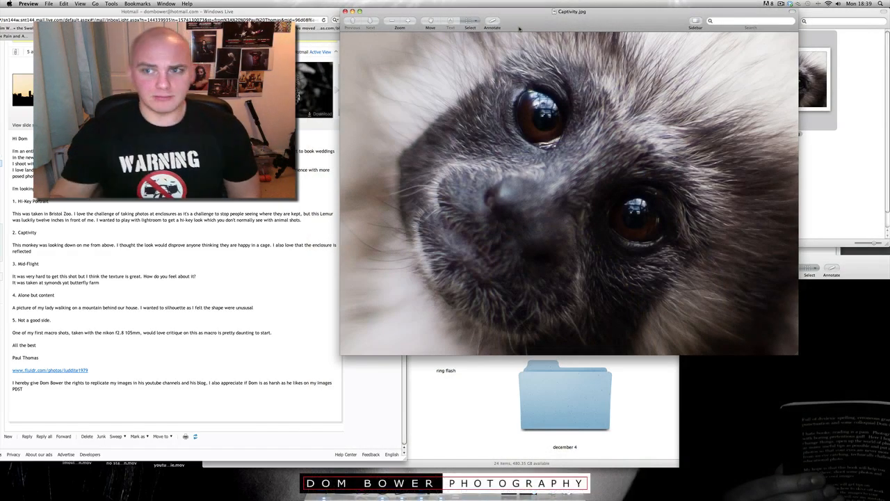
- Show the black-and-white butterfly photo full screen for critique
{"action": "left_click", "coordinate": [370, 21]}
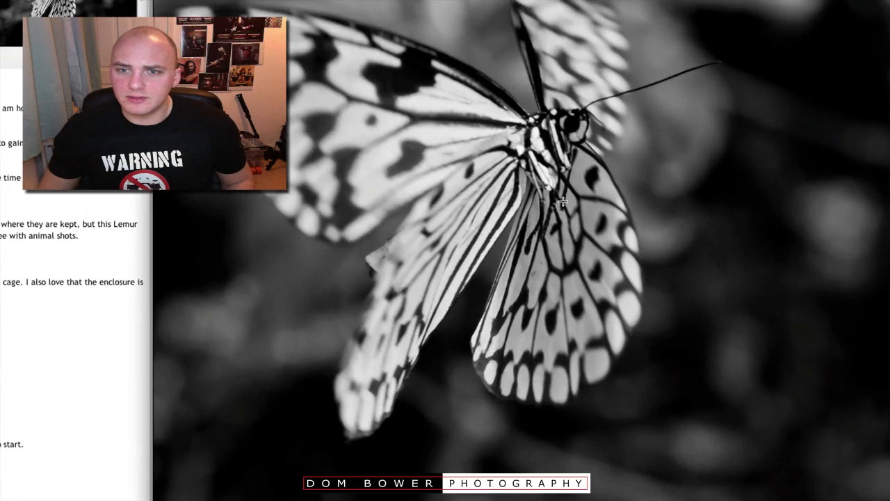
{"action": "mouse_move", "coordinate": [573, 122]}
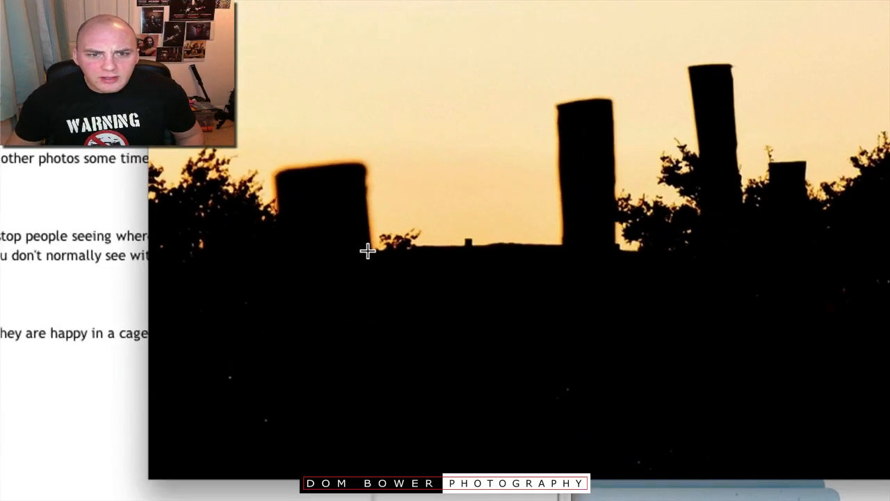
{"action": "mouse_move", "coordinate": [875, 242]}
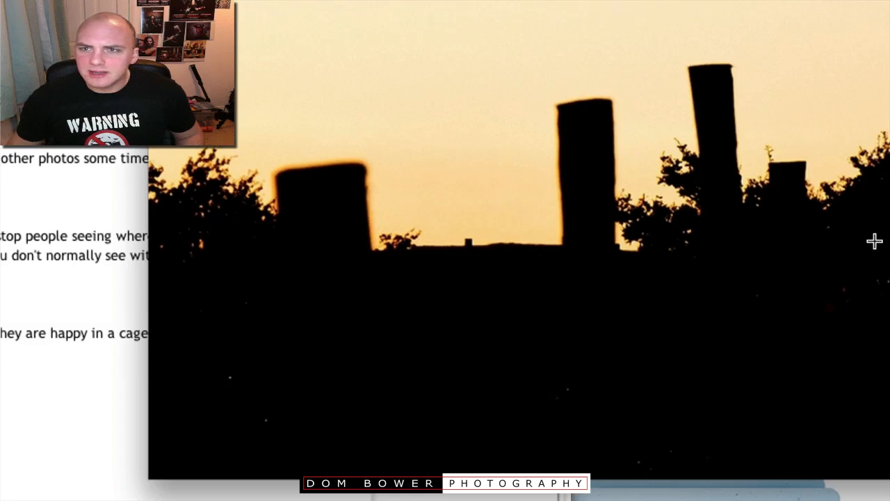